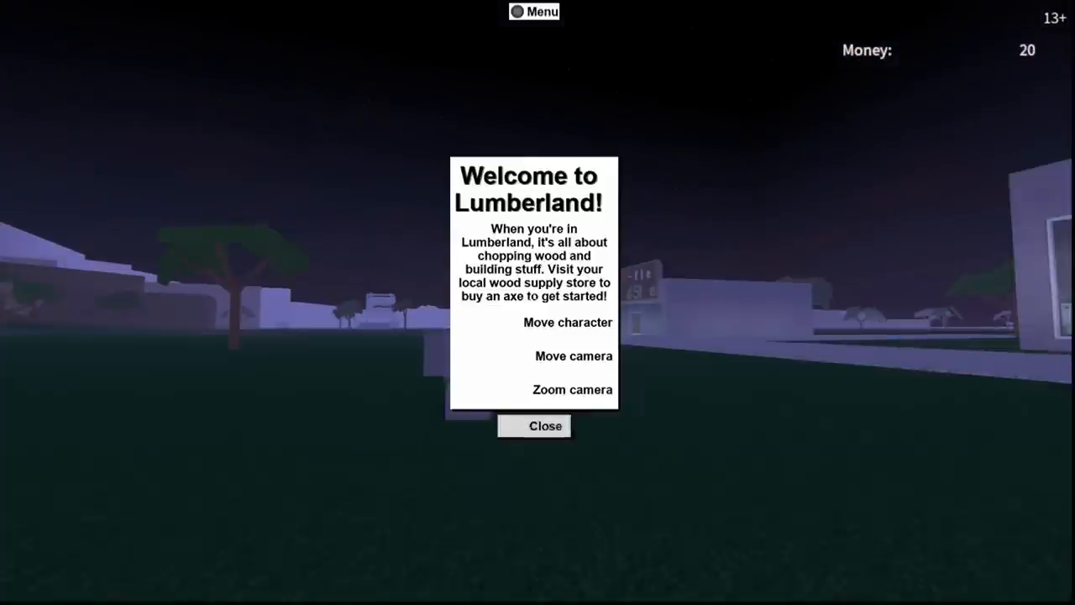
# Dismiss the Welcome to Lumberland dialog to reveal the night-time field with 20 money.
pyautogui.click(544, 427)
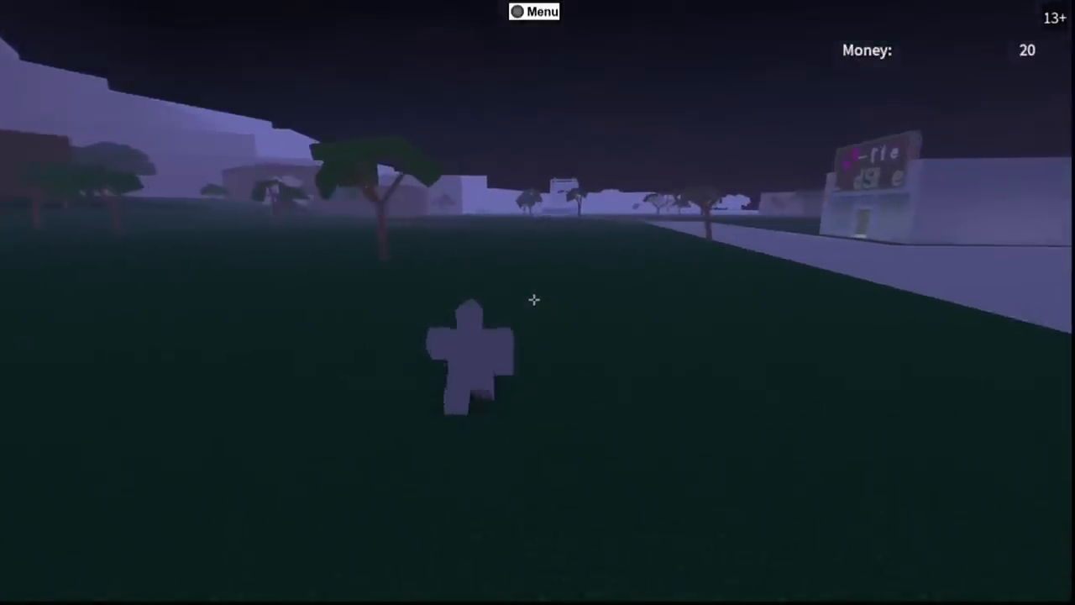